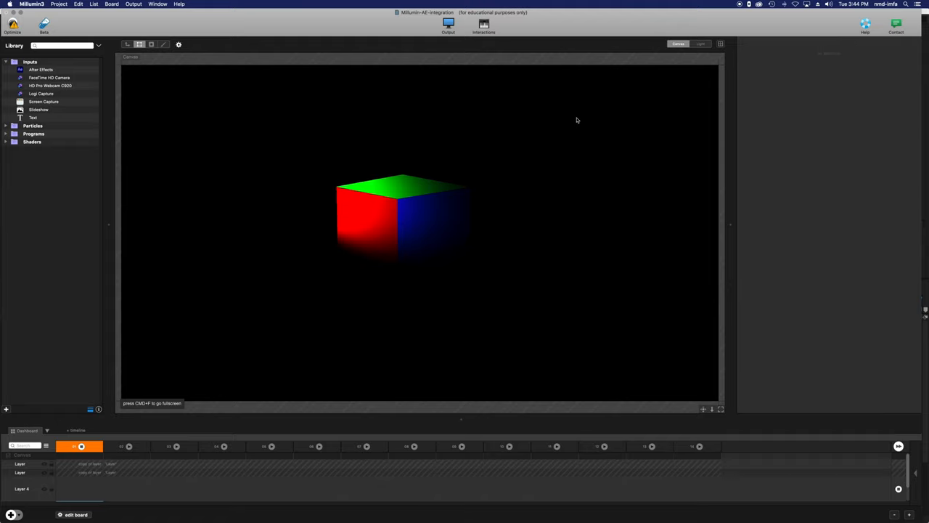
mouse_move(615, 55)
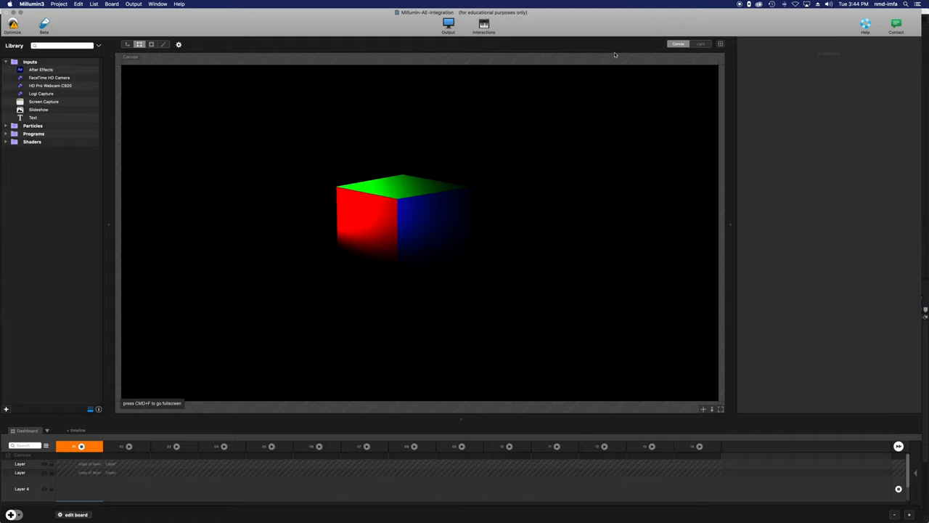
mouse_move(573, 17)
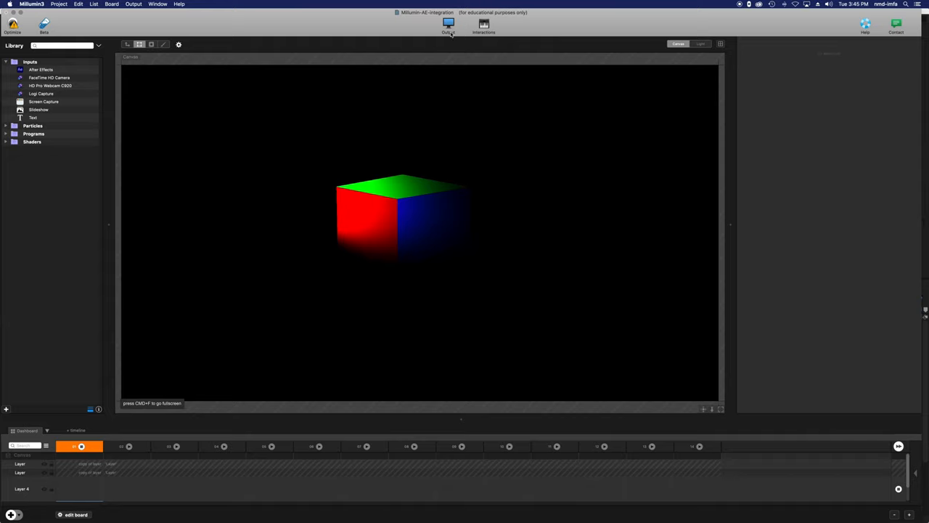
mouse_move(366, 18)
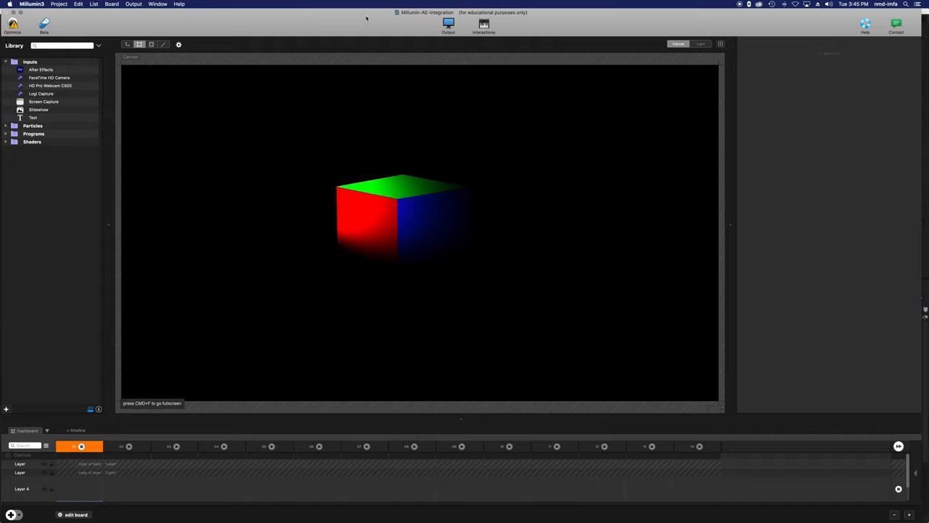
mouse_move(60, 147)
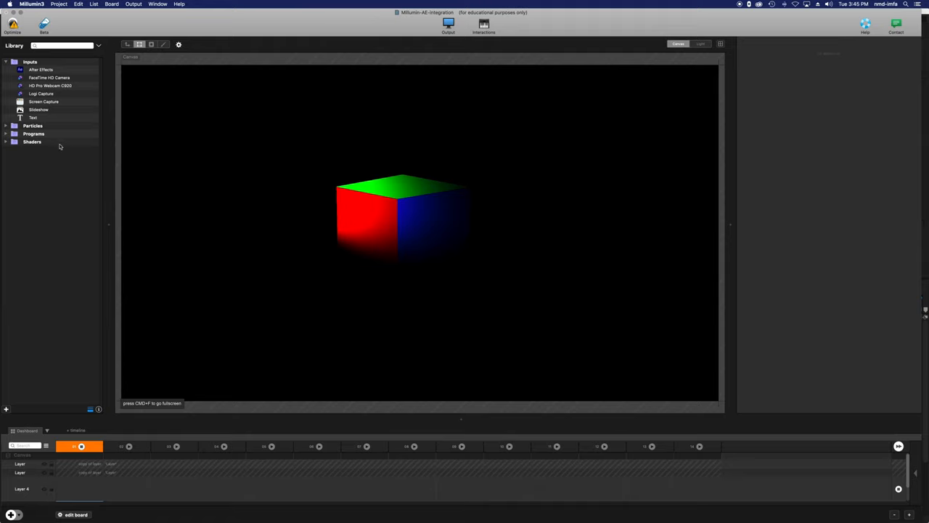
mouse_move(84, 29)
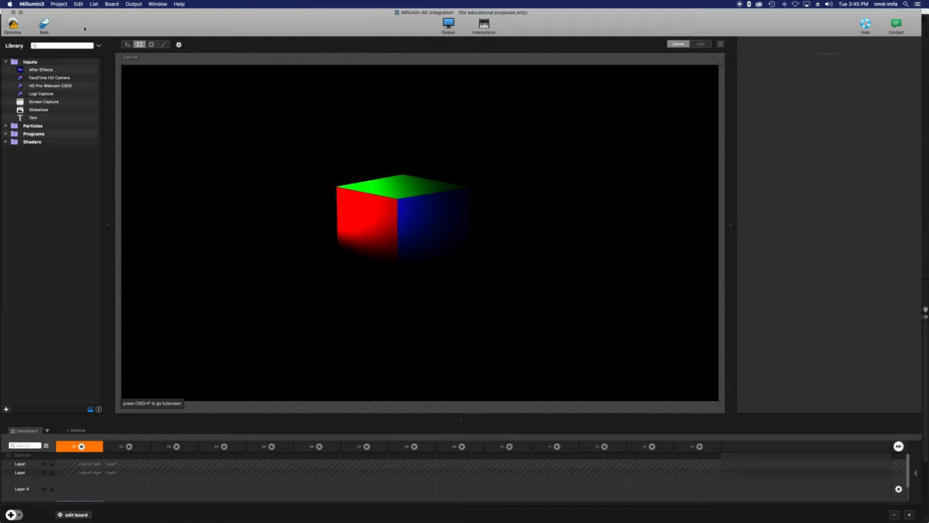
- Review the Preferences Addons list: Kinect 2 mask, GamePad support and the After Effects plugin
left_click(31, 4)
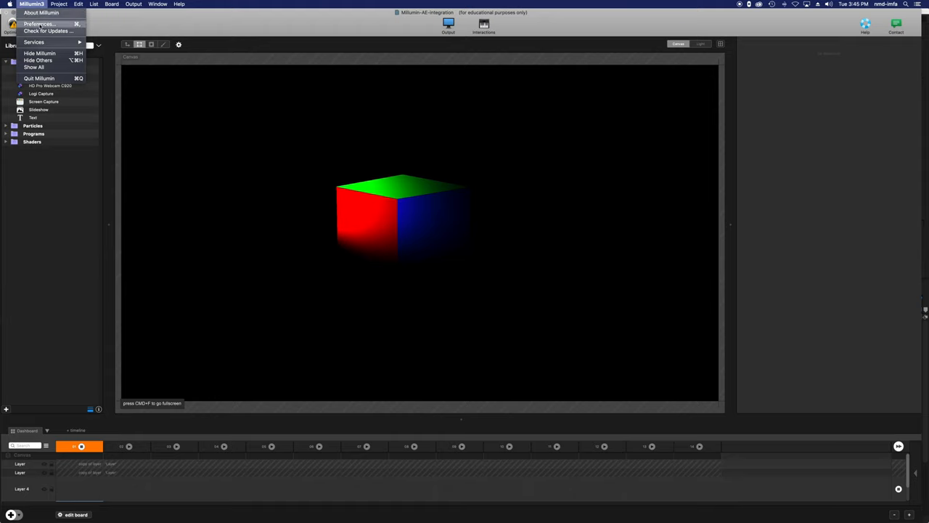
left_click(39, 23)
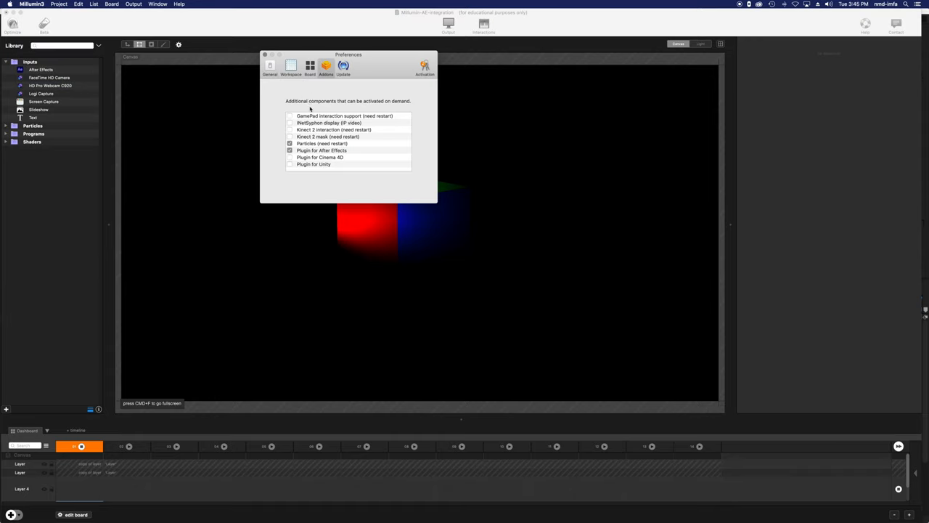
left_click(322, 151)
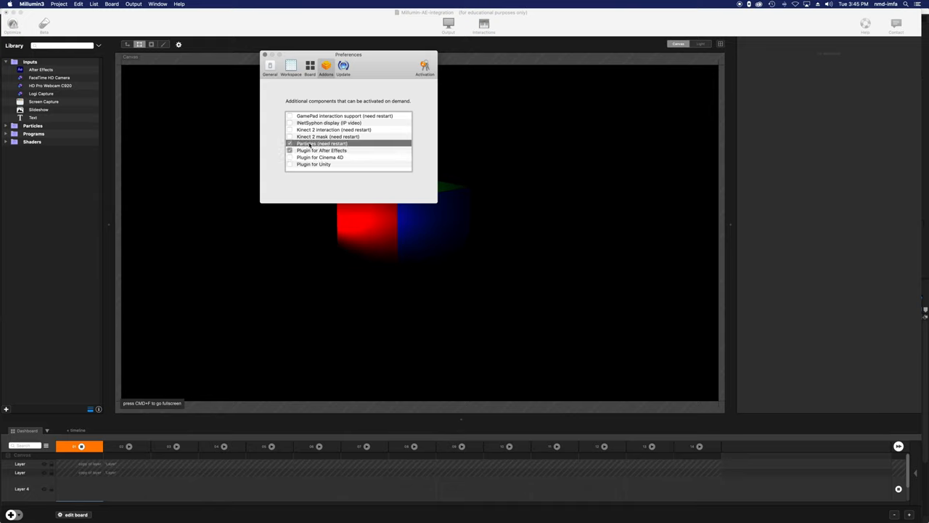
left_click(327, 137)
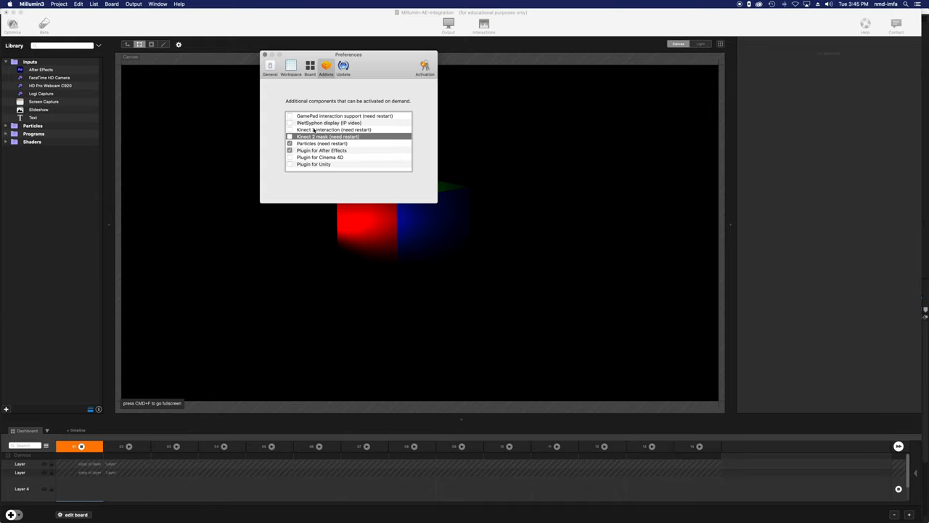
left_click(334, 129)
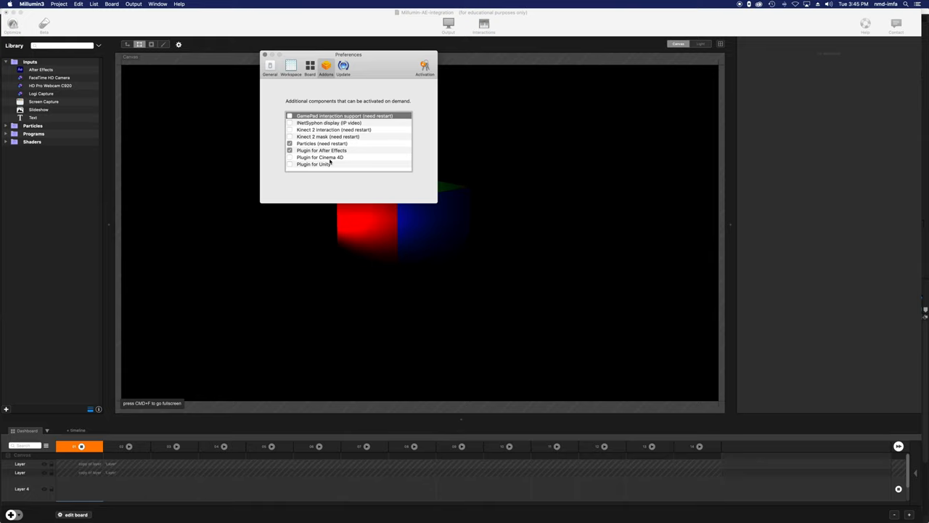
left_click(319, 156)
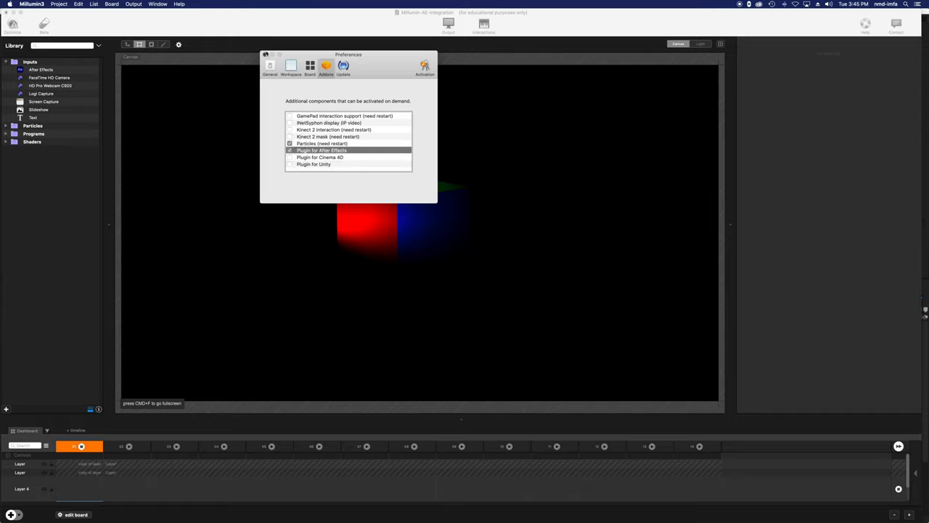
- Close Preferences and put the After Effects input from Library > Inputs into a dashboard layer
left_click(266, 55)
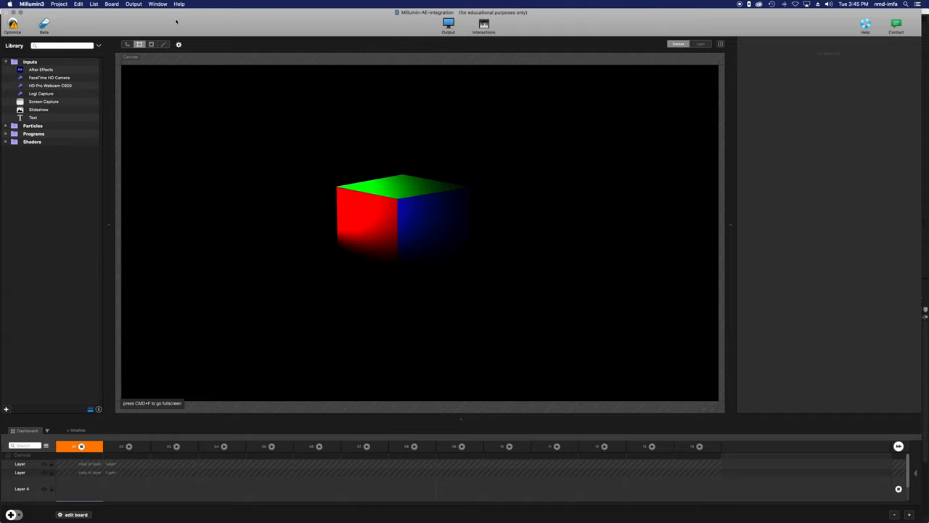
mouse_move(126, 23)
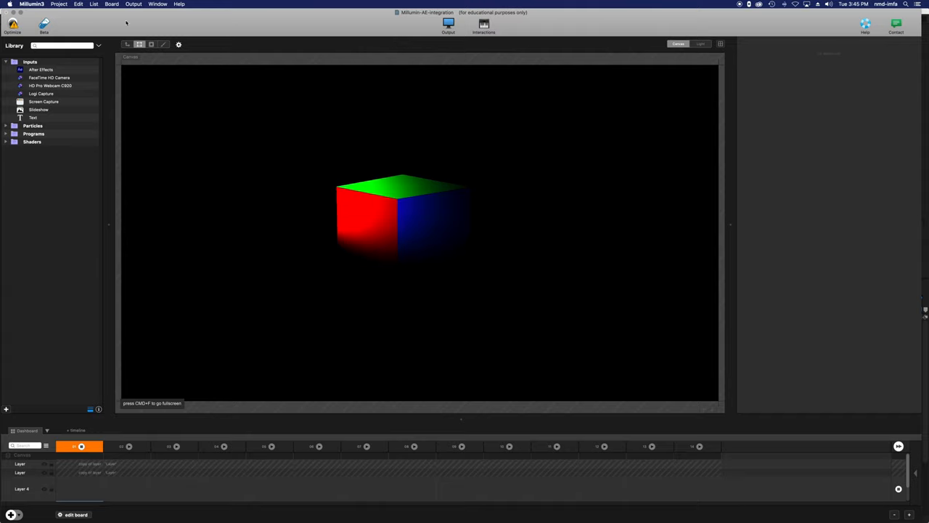
left_click(41, 69)
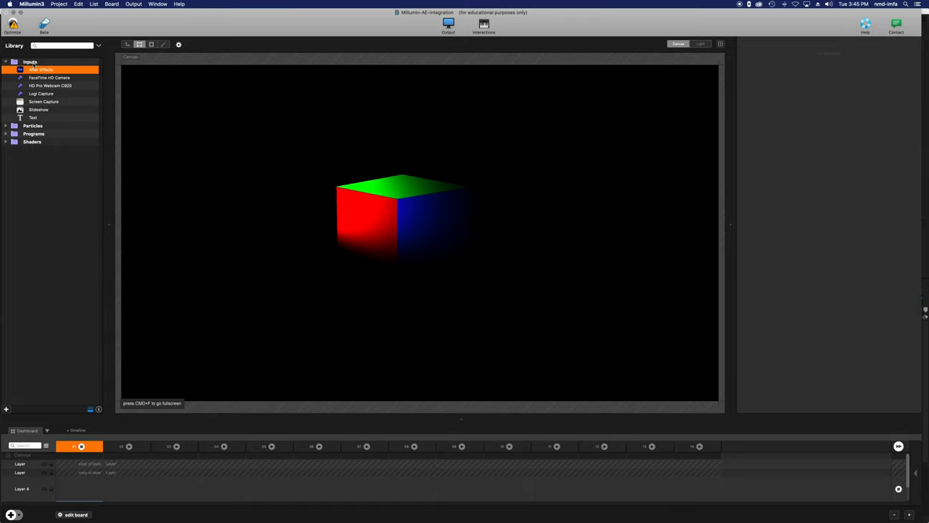
left_click(6, 61)
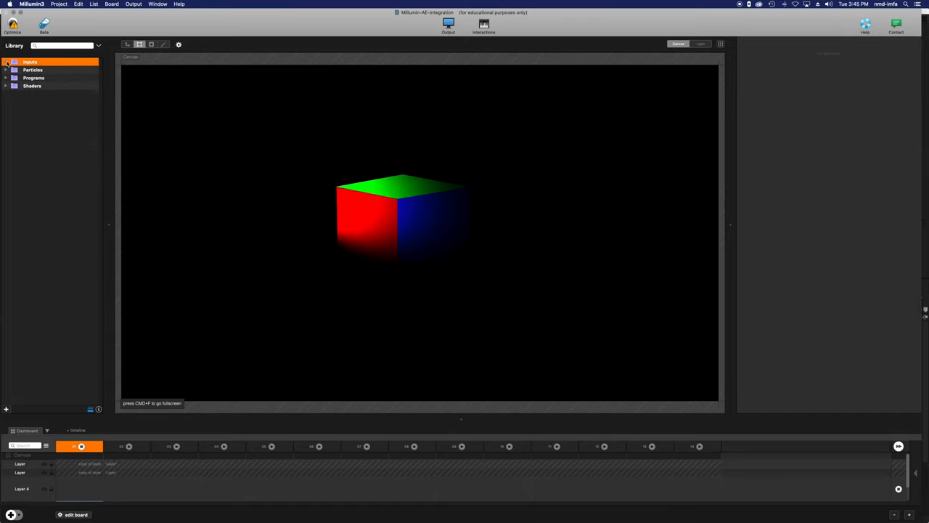
left_click(30, 62)
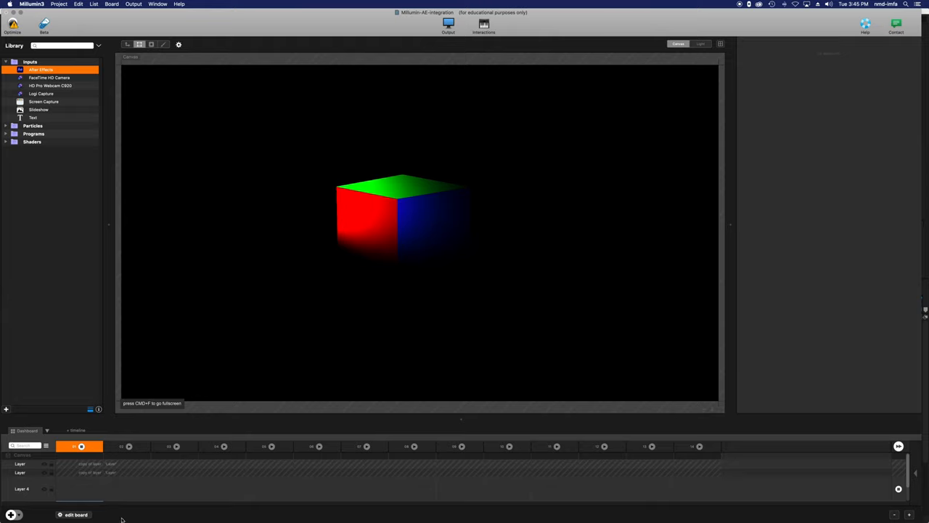
mouse_move(390, 218)
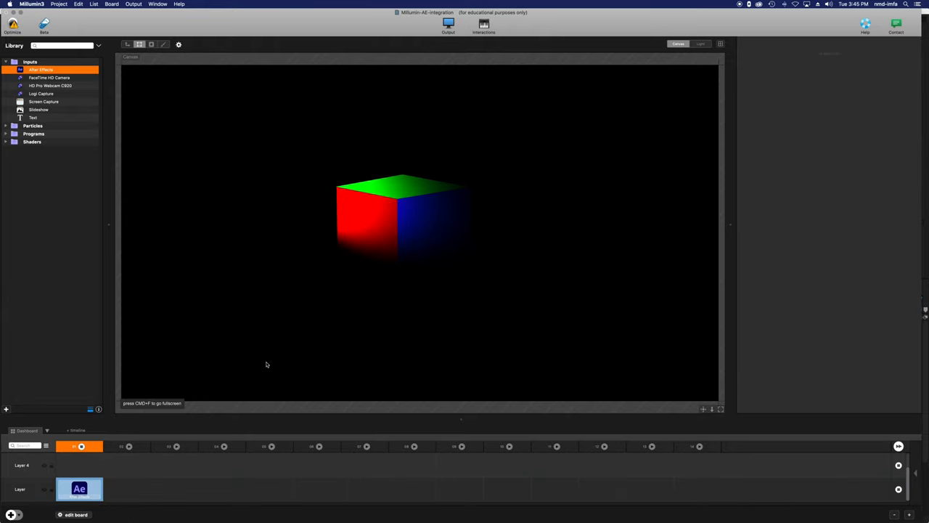
left_click(79, 489)
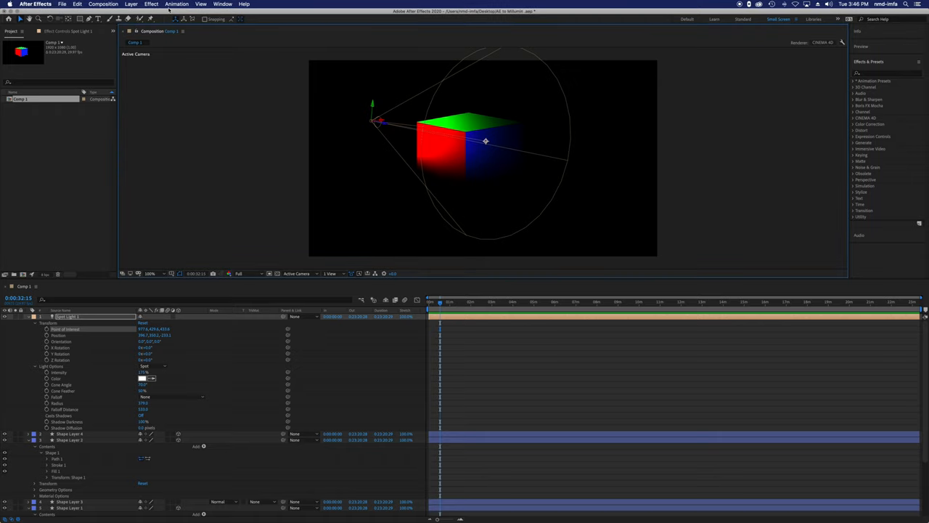
mouse_move(60, 426)
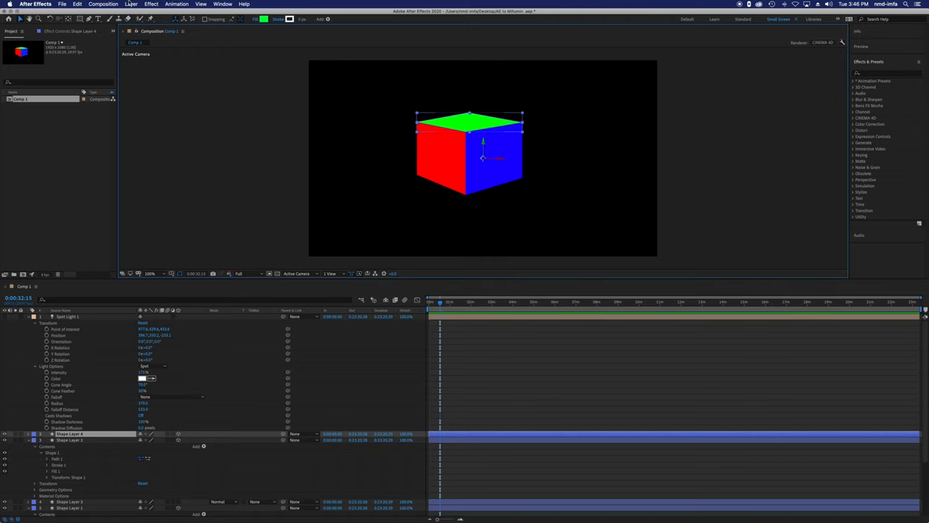
- Use After Effects' menu bar to begin creating green-filled Shape Layer 5
left_click(131, 5)
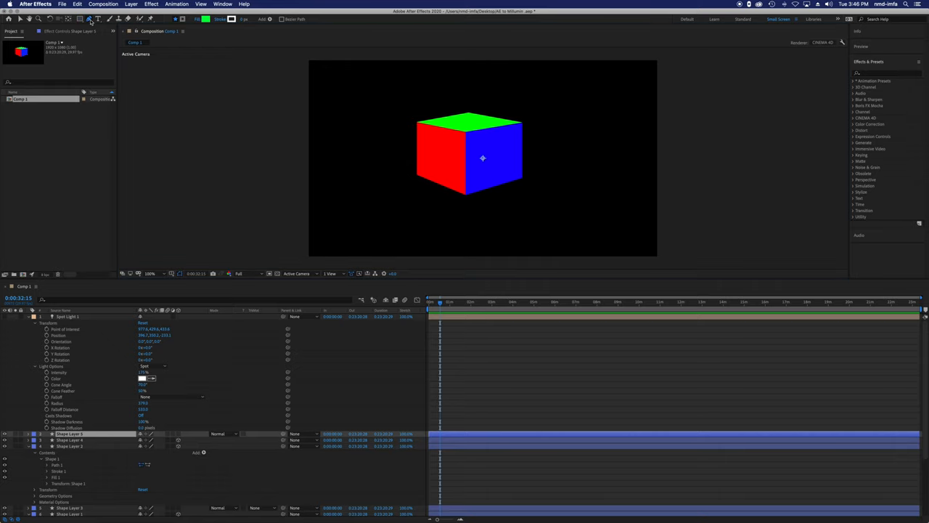
mouse_move(370, 188)
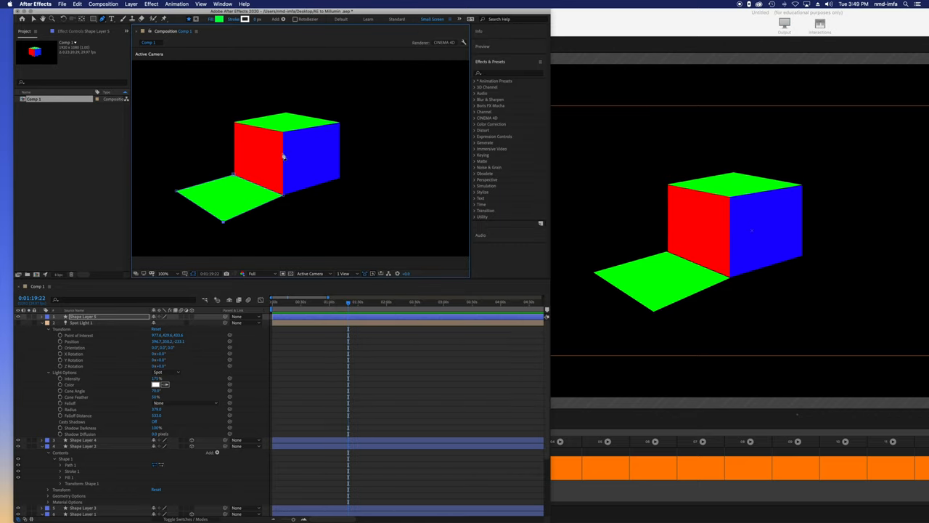
mouse_move(579, 129)
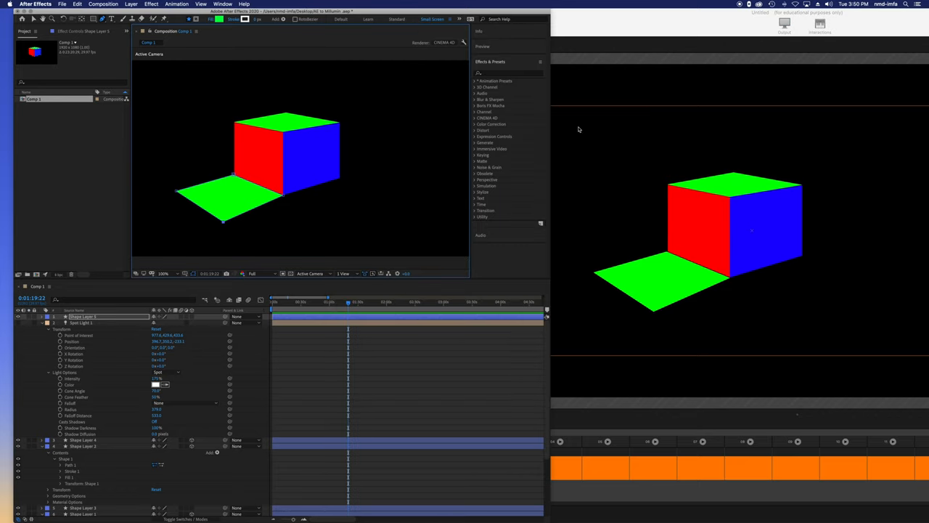
mouse_move(481, 143)
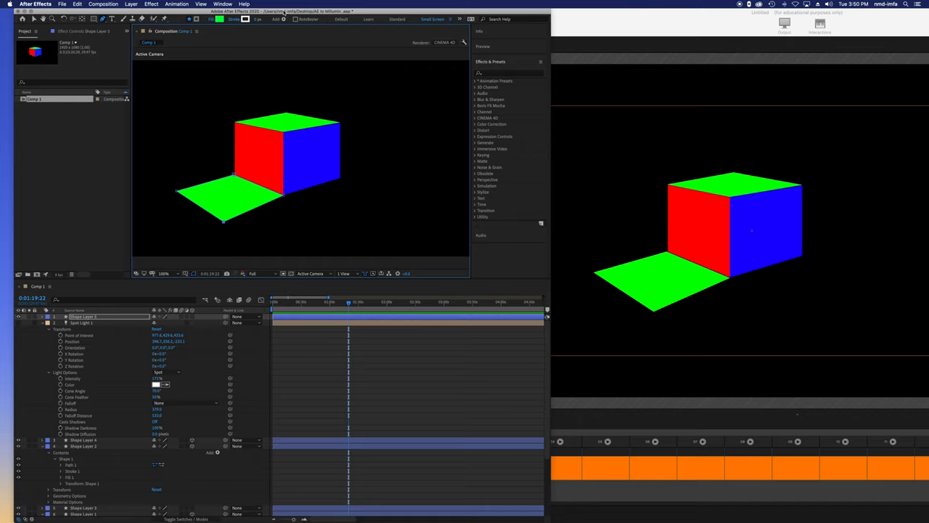
mouse_move(221, 136)
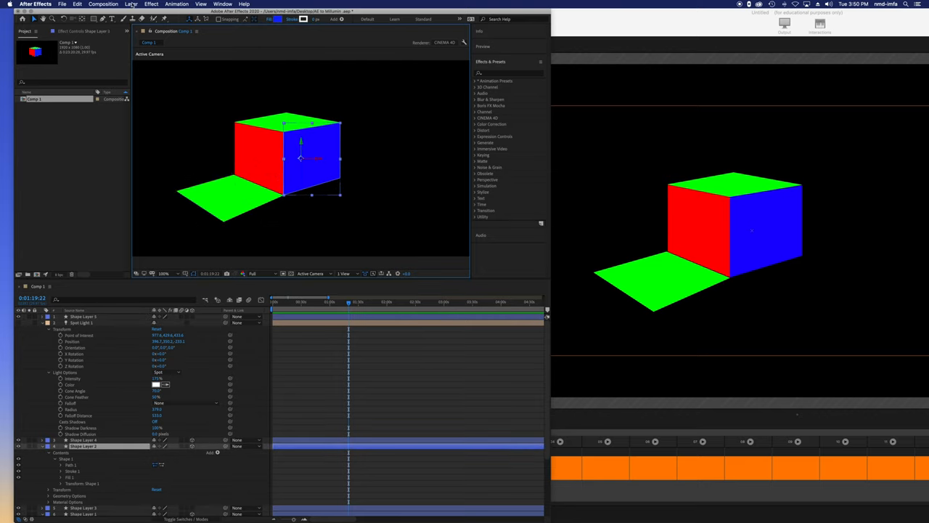
- Duplicate the blue face's shape layer and give the copy an orange fill
left_click(130, 4)
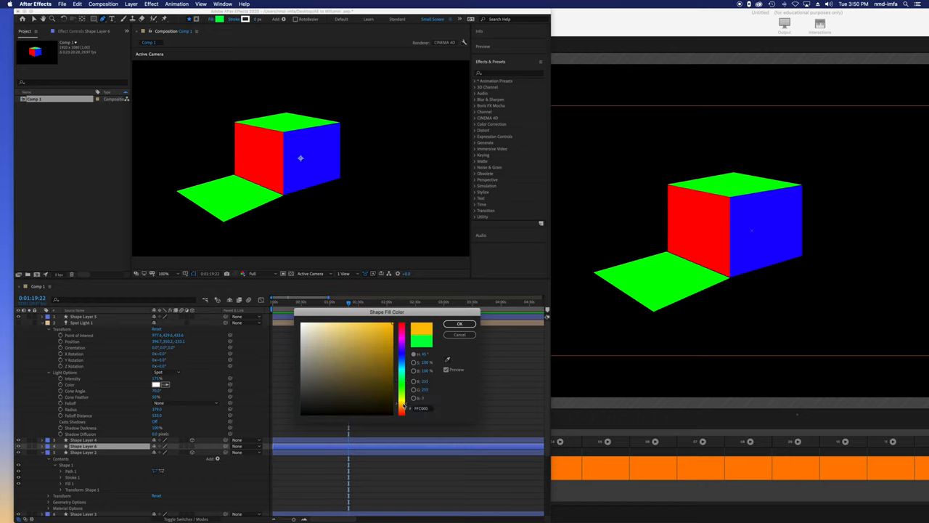
left_click(460, 323)
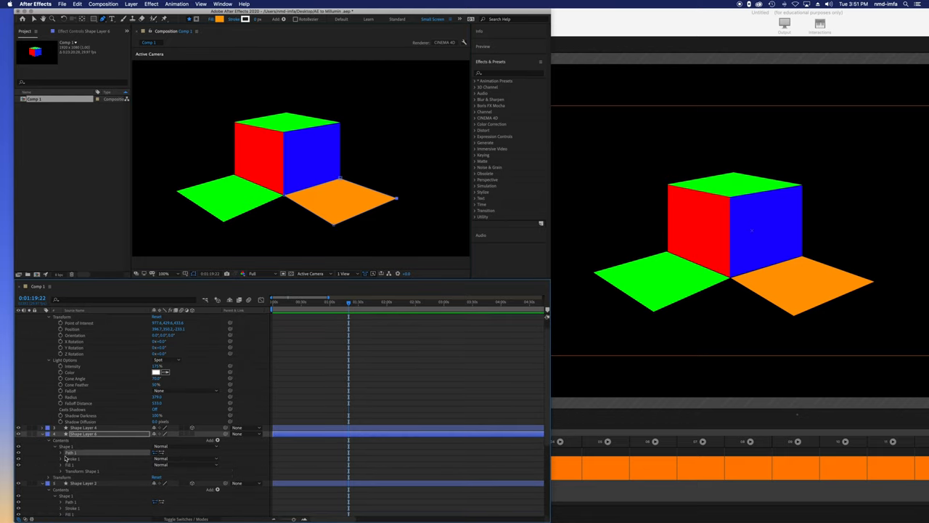
- Select the orange panel's Path 1 to reshape it into a floor quad beside the blue face
left_click(83, 433)
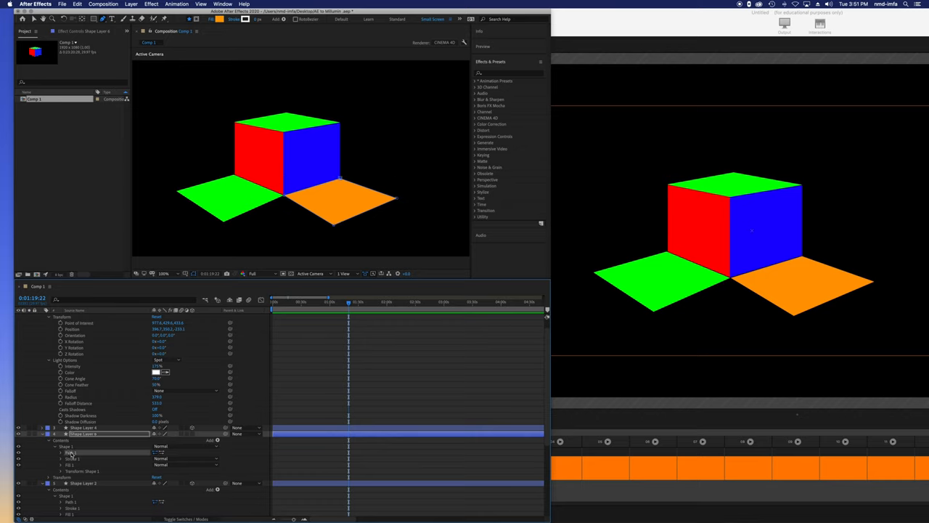
mouse_move(85, 457)
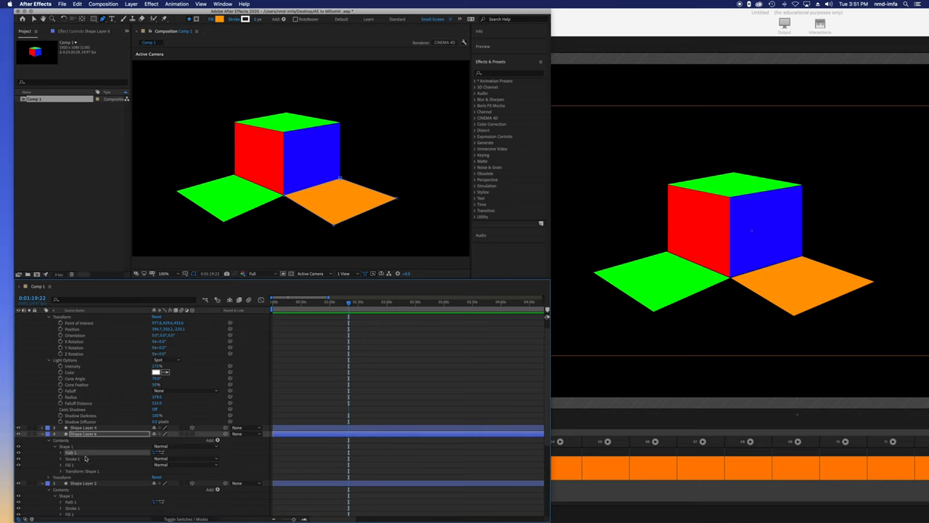
mouse_move(335, 227)
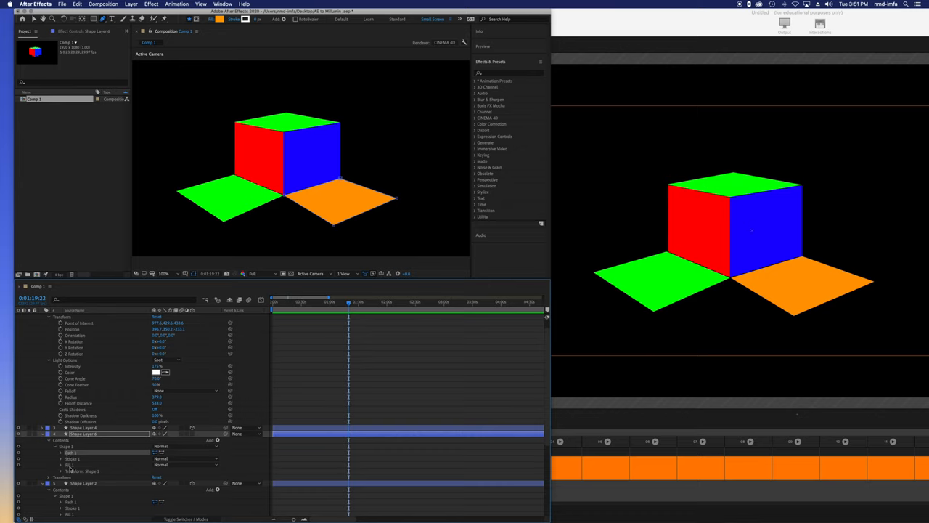
mouse_move(363, 227)
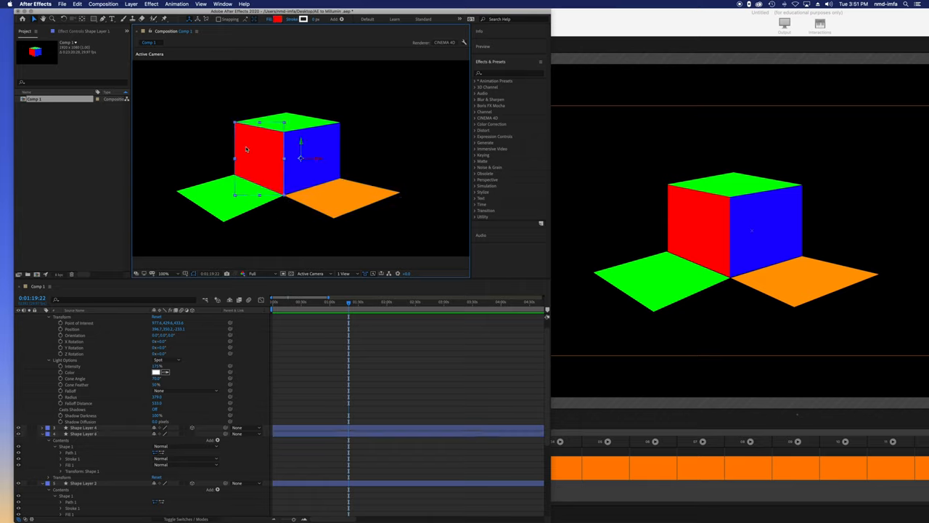
- Select the orange, then the green floor layer, and toggle 3D Layer for the green panel
left_click(84, 427)
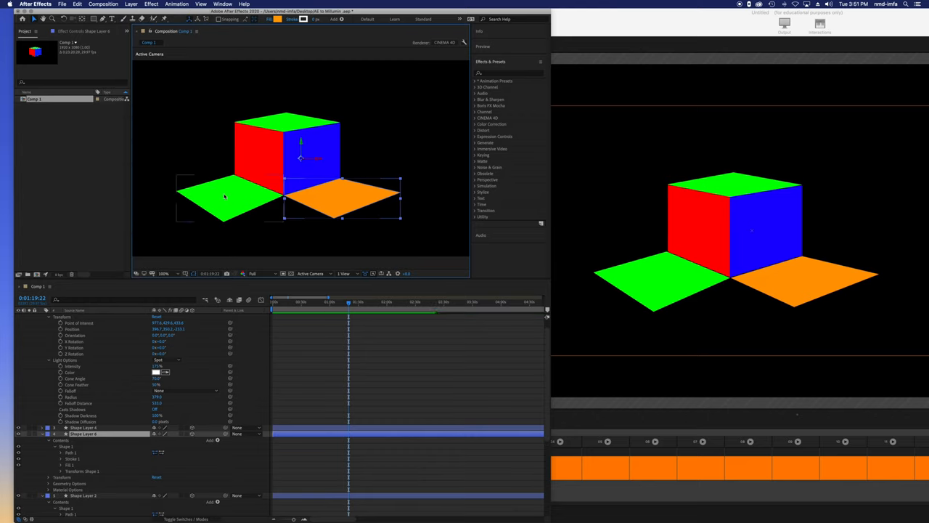
left_click(132, 5)
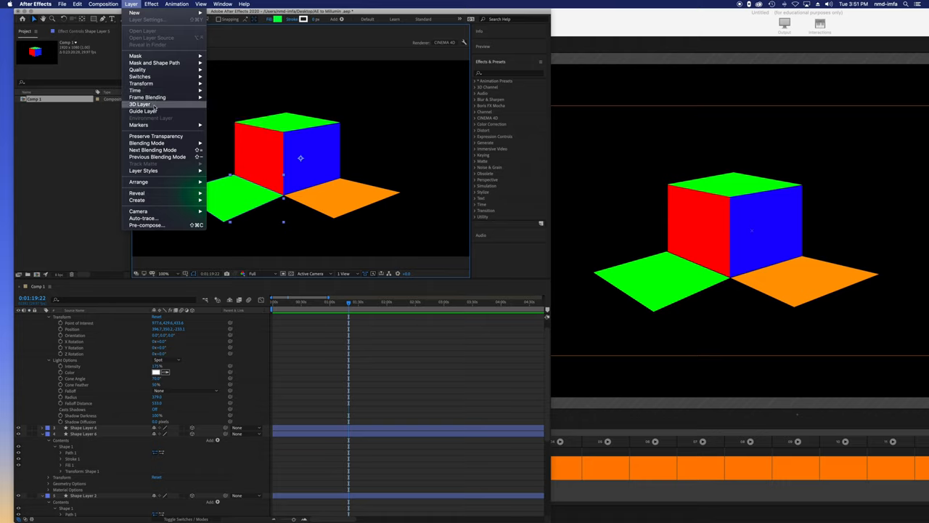
left_click(140, 104)
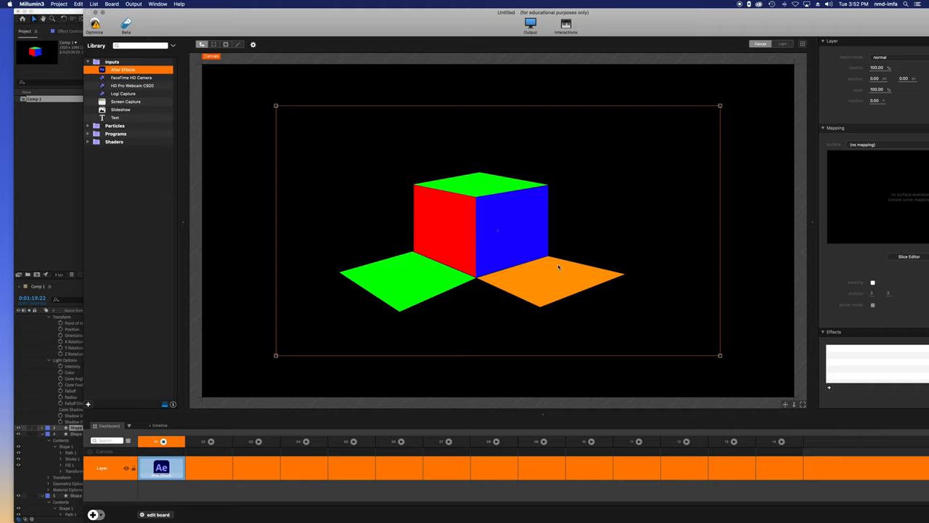
mouse_move(43, 198)
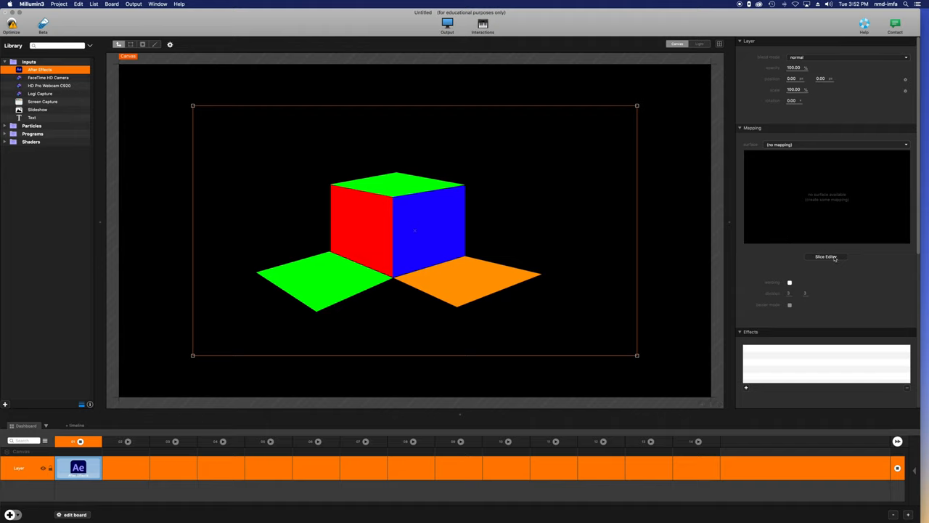
mouse_move(732, 252)
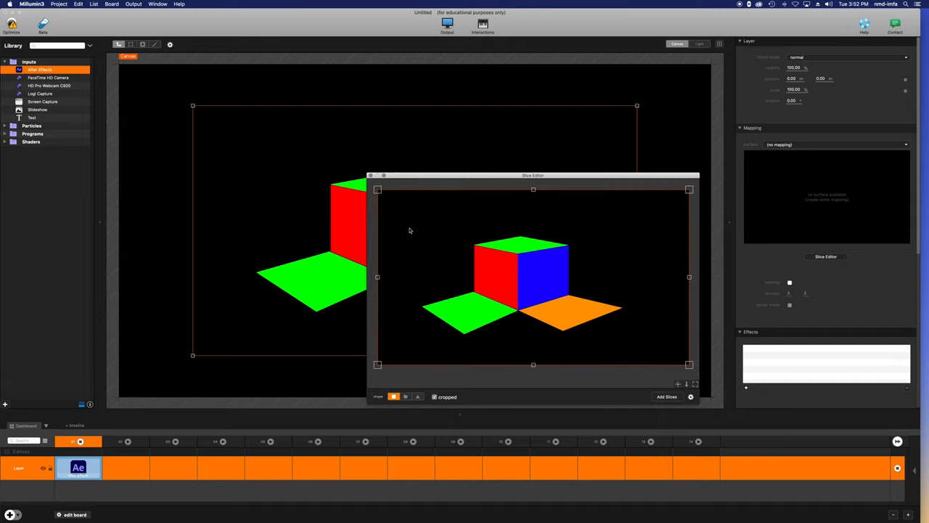
- Move the Slice Editor aside and pin the four slice corners to the red face's corners
left_click_drag(533, 175, 514, 92)
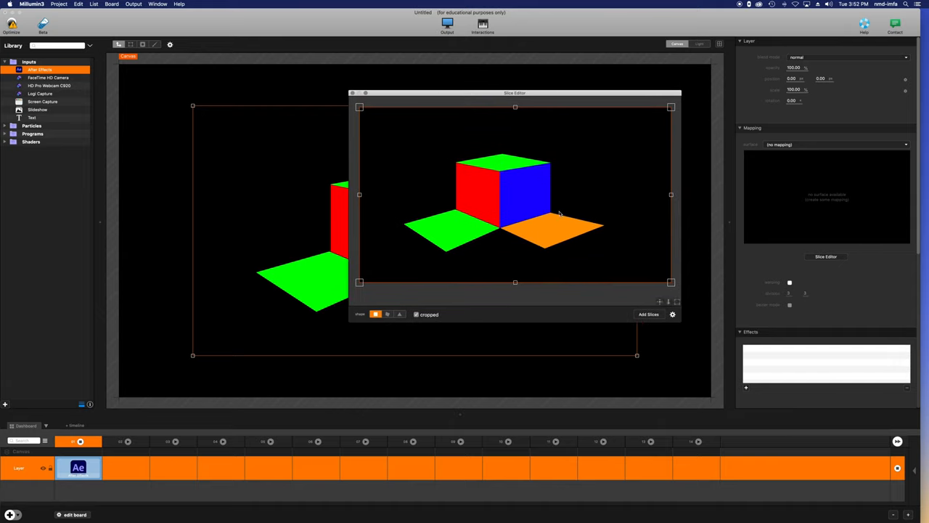
mouse_move(362, 330)
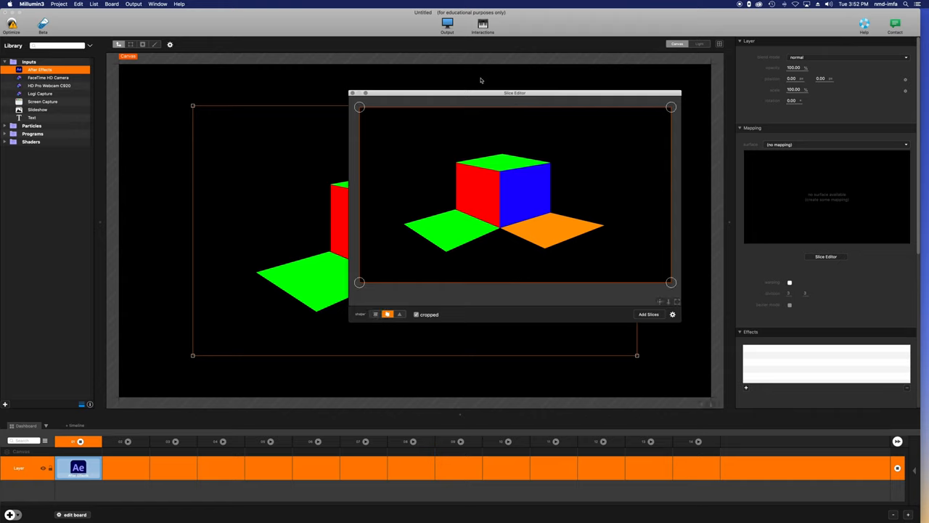
left_click_drag(359, 107, 452, 158)
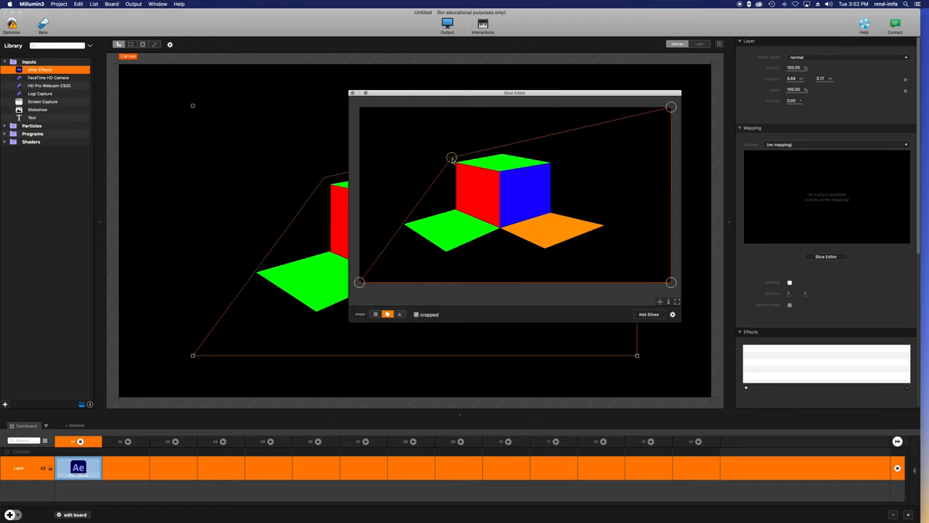
left_click_drag(451, 159, 453, 163)
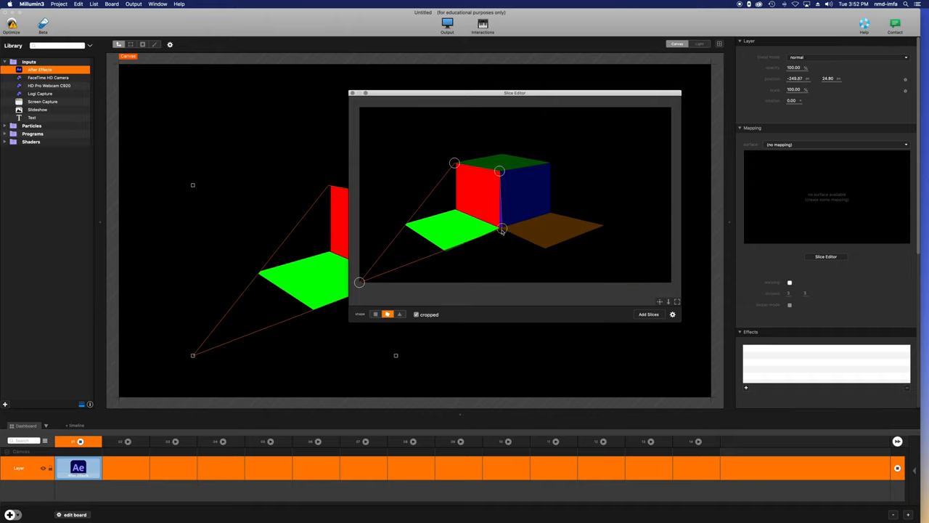
left_click_drag(501, 228, 499, 230)
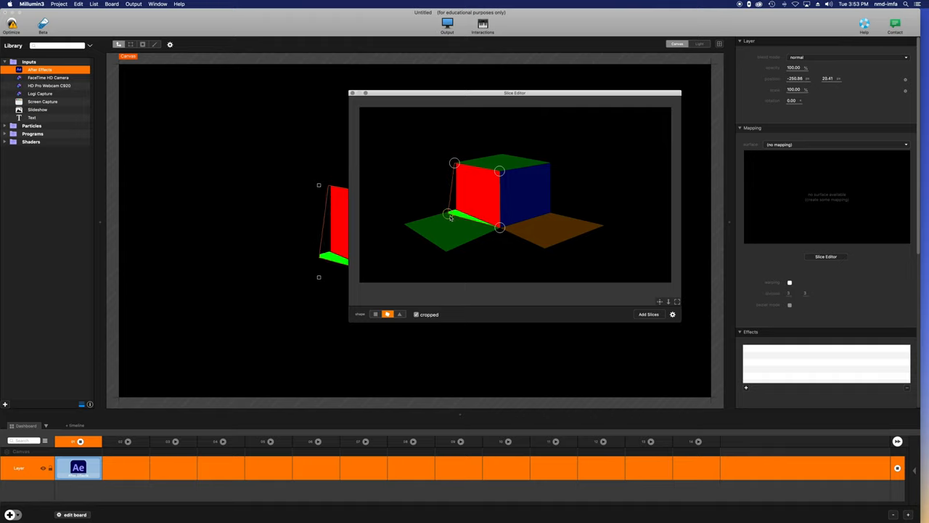
left_click_drag(450, 218, 457, 212)
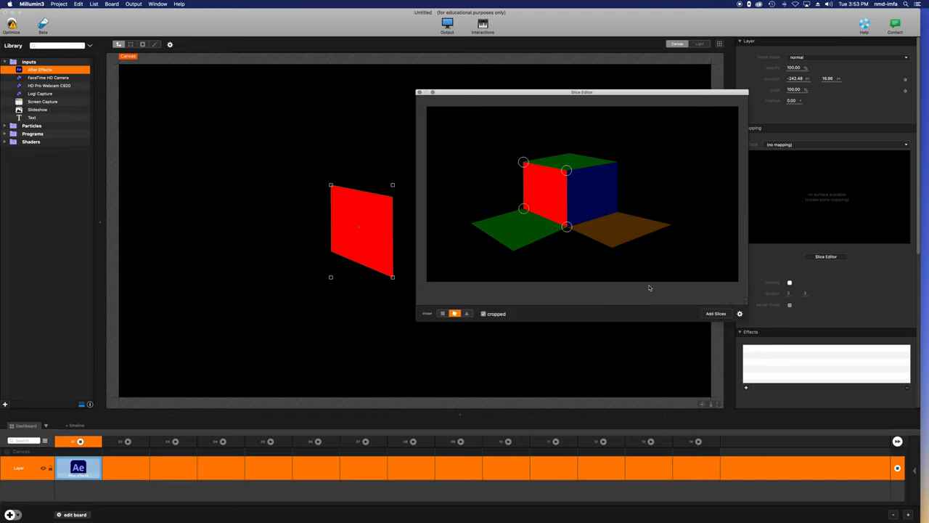
mouse_move(99, 431)
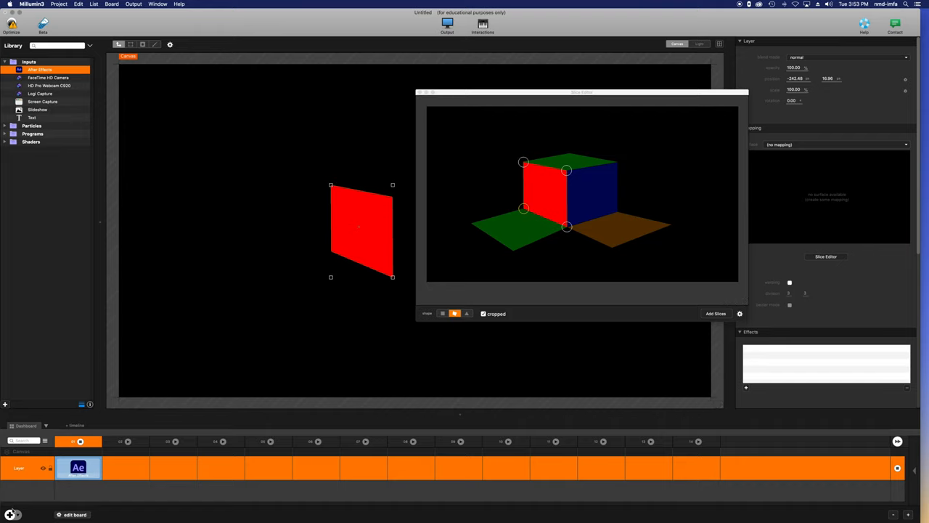
mouse_move(24, 507)
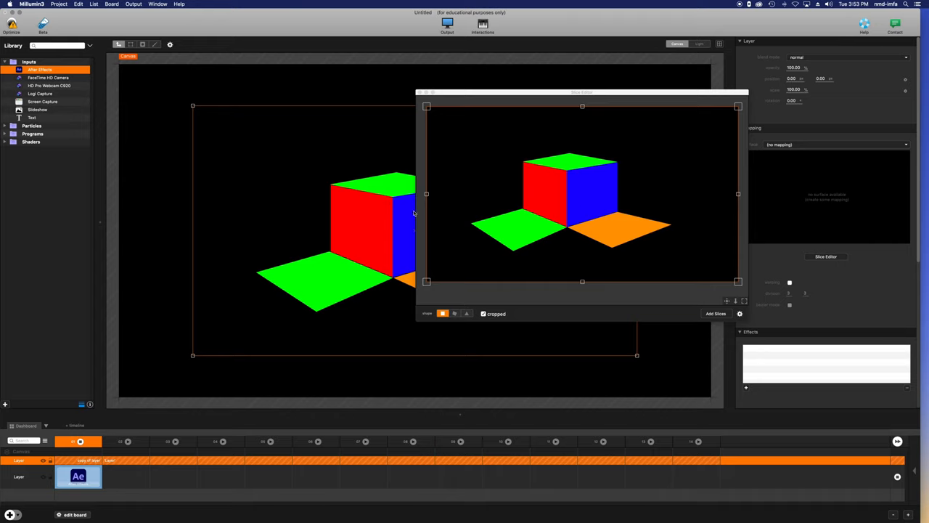
mouse_move(428, 111)
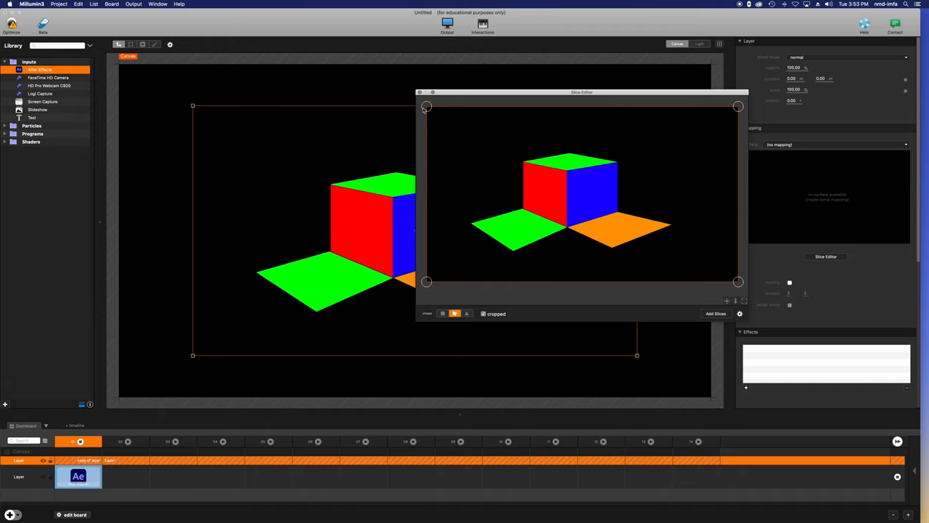
- Pull two slice corners in onto the cube's top corner and edge
left_click_drag(426, 106, 525, 162)
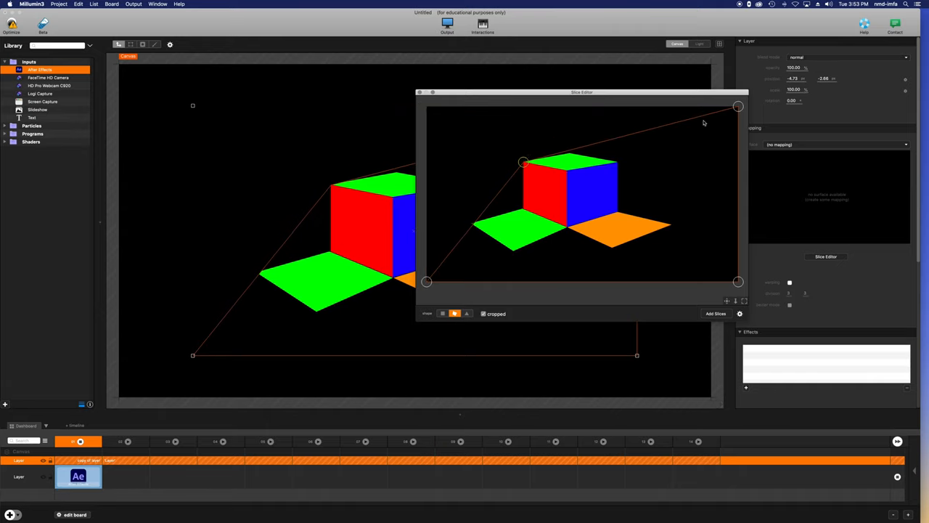
left_click_drag(739, 107, 573, 152)
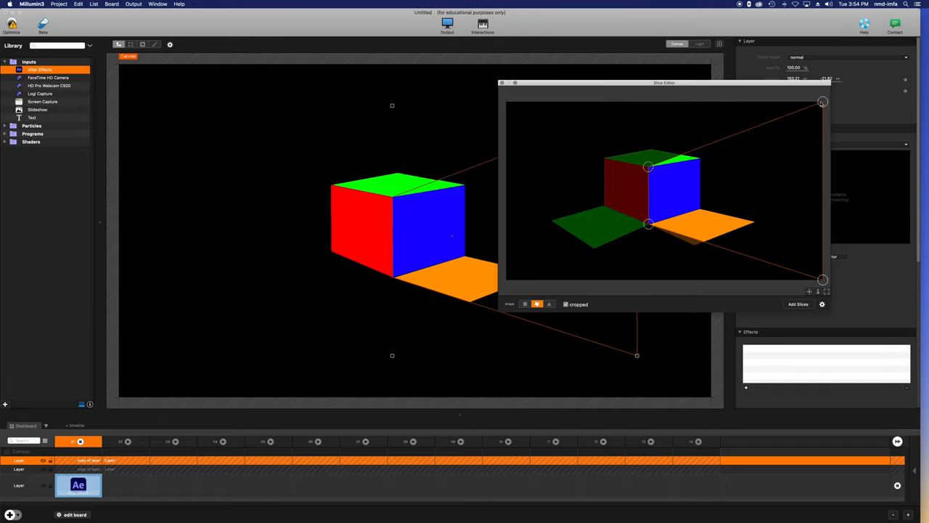
- Fit the copy's slice edge along the cube's middle edge
left_click_drag(822, 102, 701, 158)
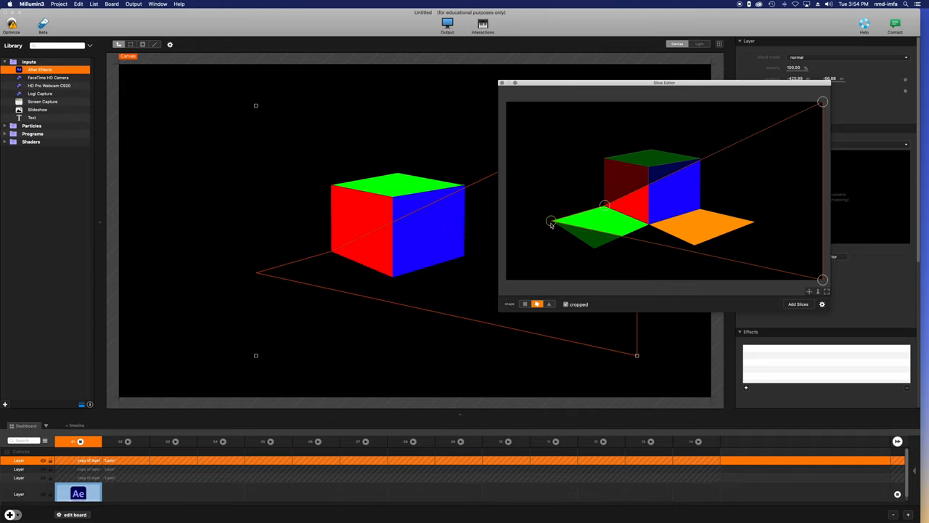
- Move slice corners onto the green floor tile's left and bottom corners
left_click_drag(552, 221, 573, 248)
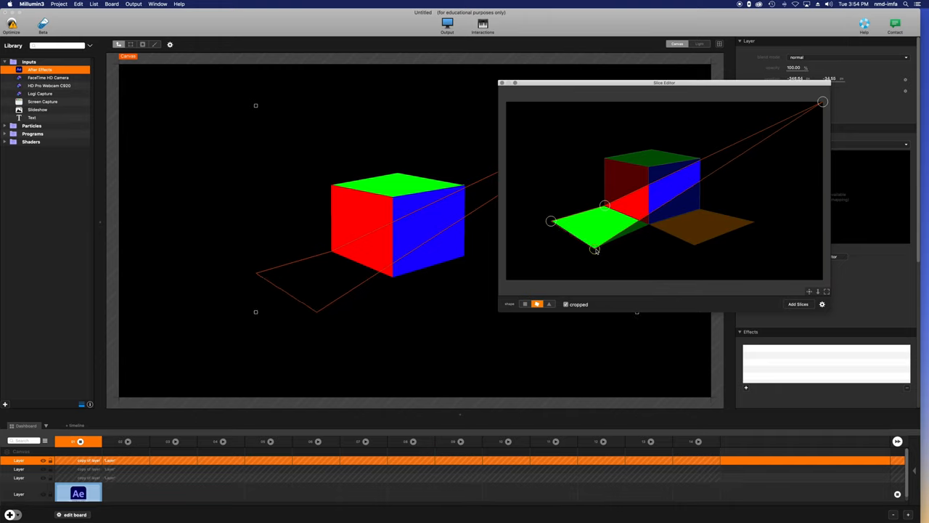
left_click_drag(821, 102, 779, 143)
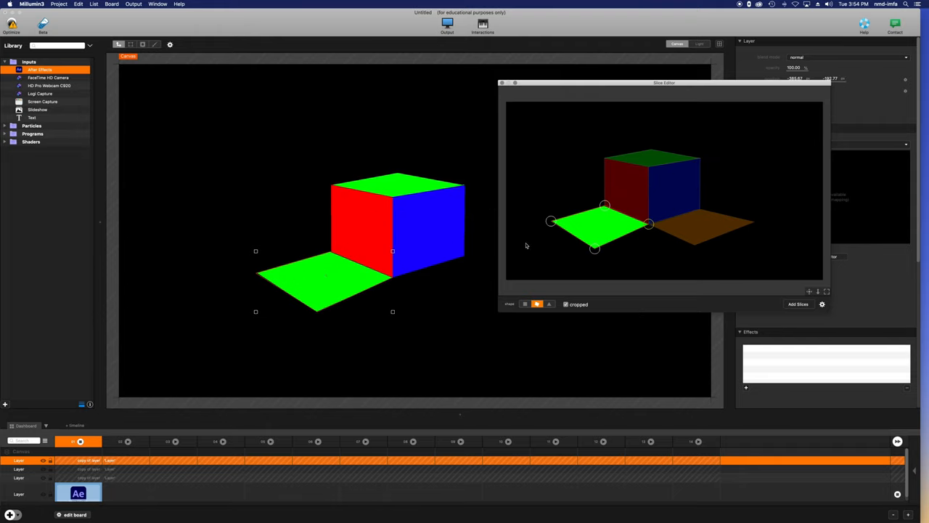
mouse_move(6, 422)
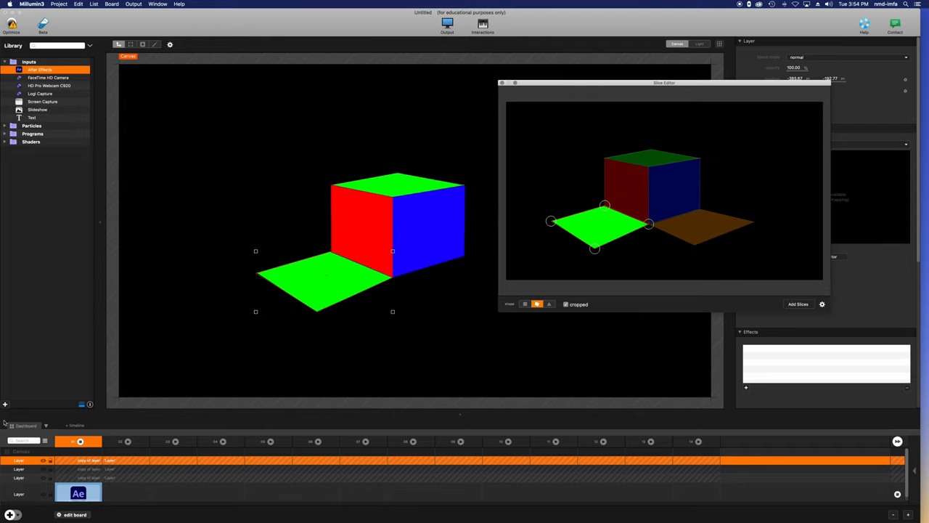
- Duplicate the layer into a fourth copy and drag a slice corner toward the cube
left_click(10, 515)
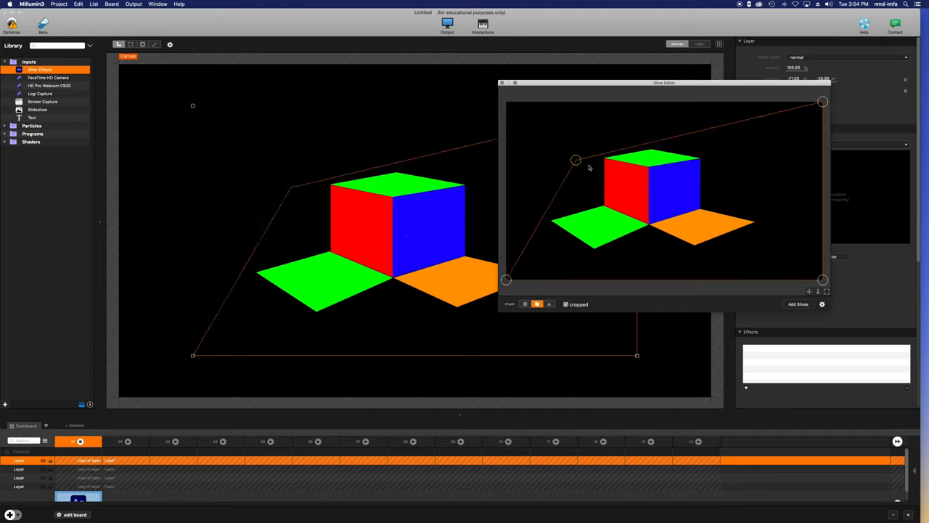
left_click_drag(576, 160, 648, 222)
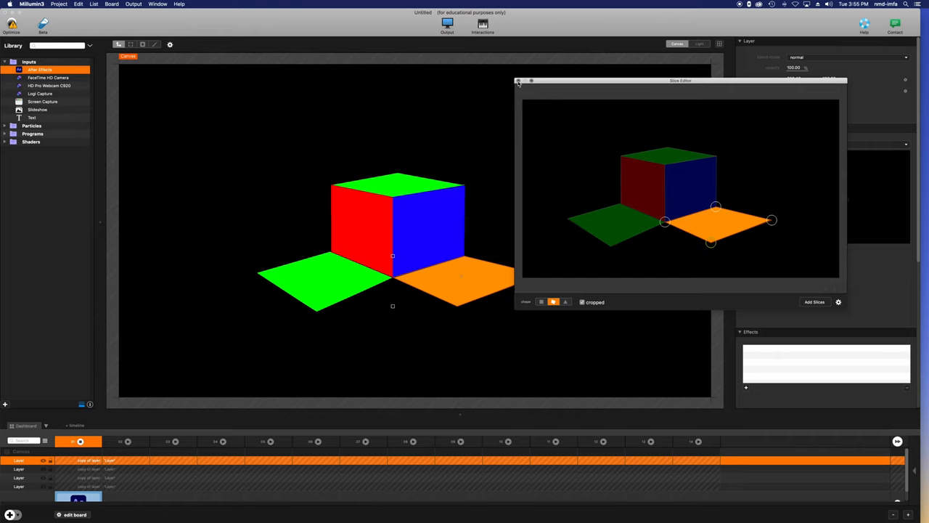
- Close the Slice Editor and nudge a red face mapping corner on the canvas
left_click(518, 80)
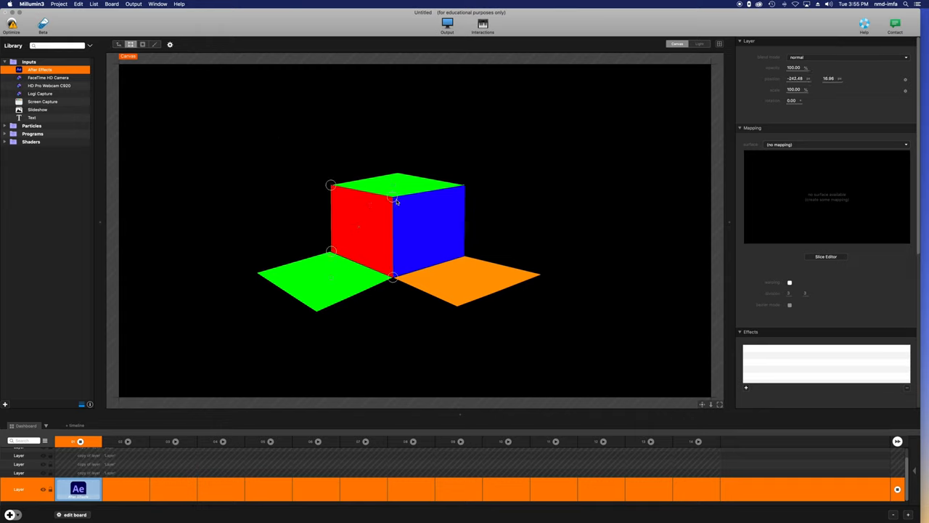
left_click_drag(396, 200, 392, 210)
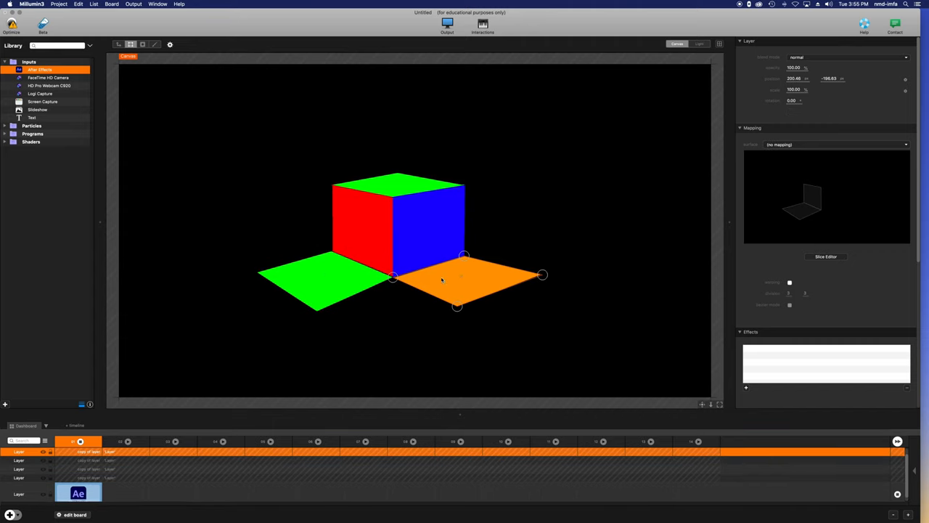
mouse_move(246, 30)
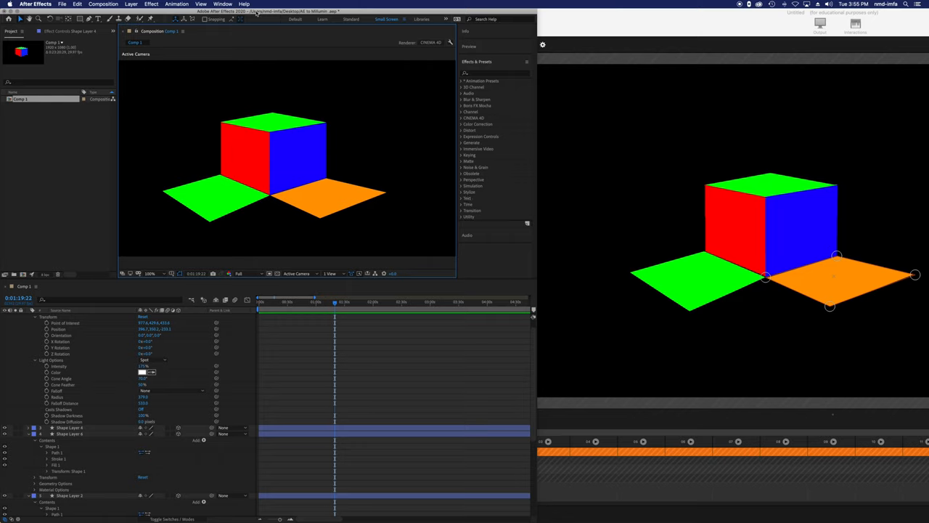
mouse_move(176, 116)
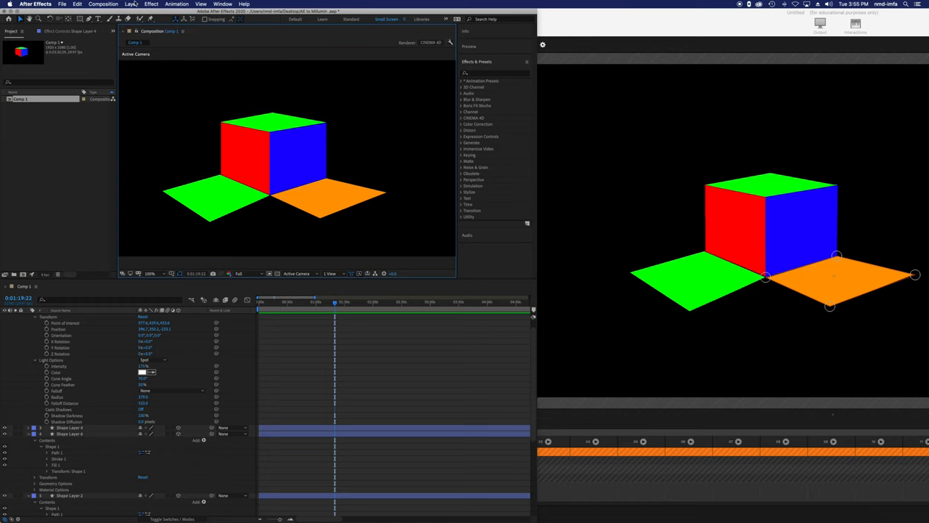
- With a cube shape layer selected, choose Layer > New > Light
left_click(103, 5)
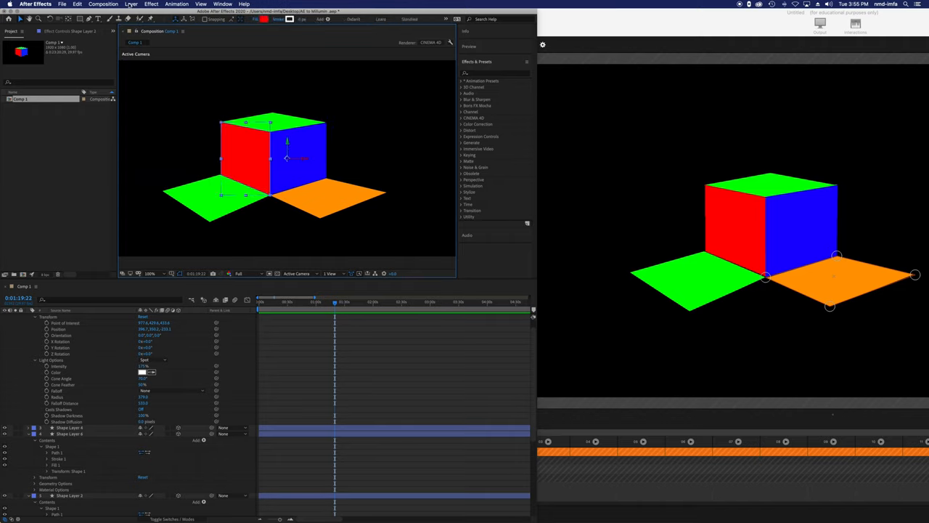
left_click(131, 5)
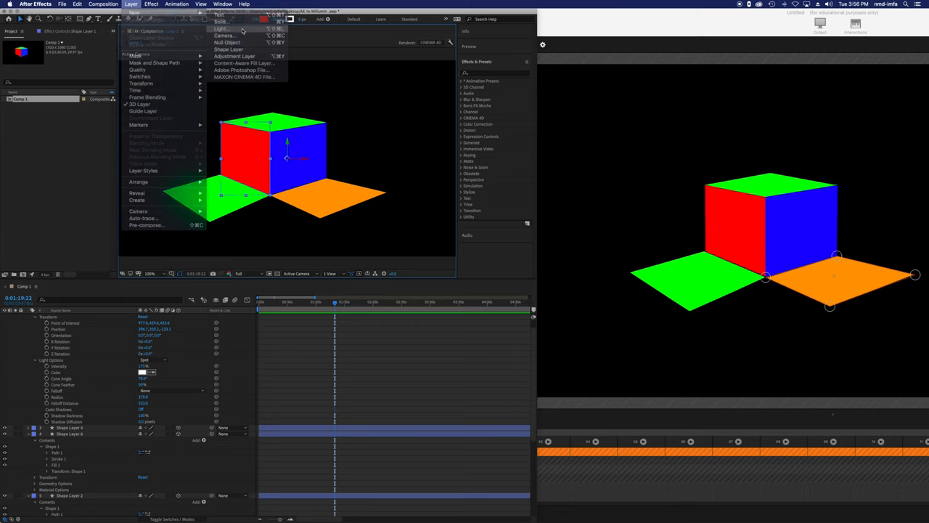
left_click(221, 28)
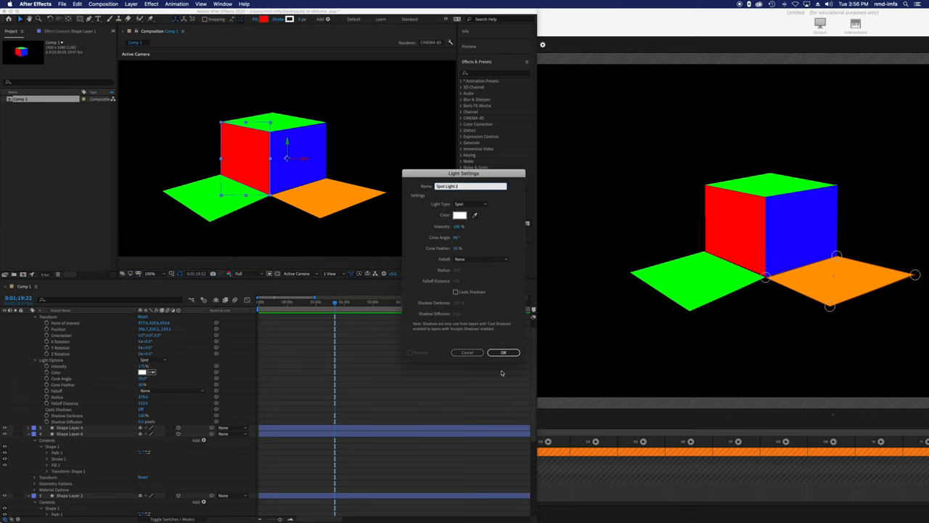
- Confirm Light Settings to create Spot Light 2
left_click(504, 352)
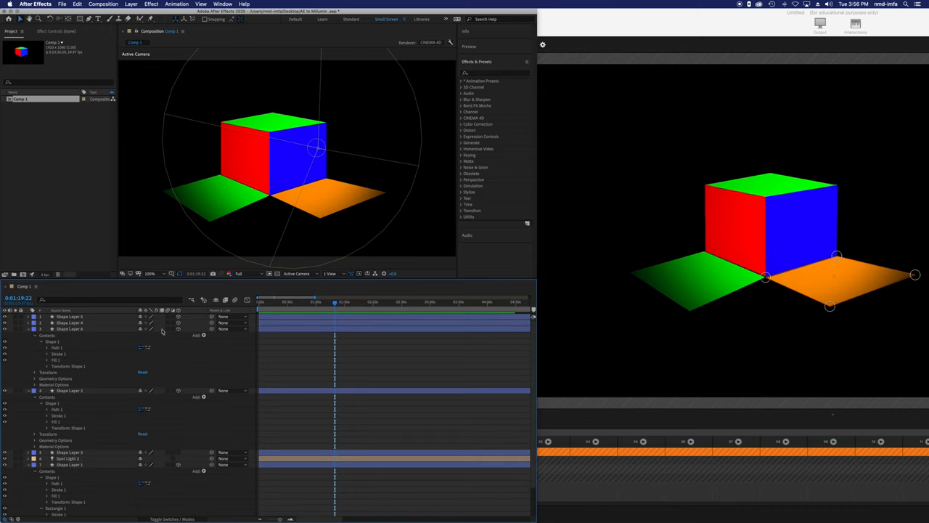
- Select Spot Light 2, expand its options, and drag it over the cube's right side
left_click(69, 458)
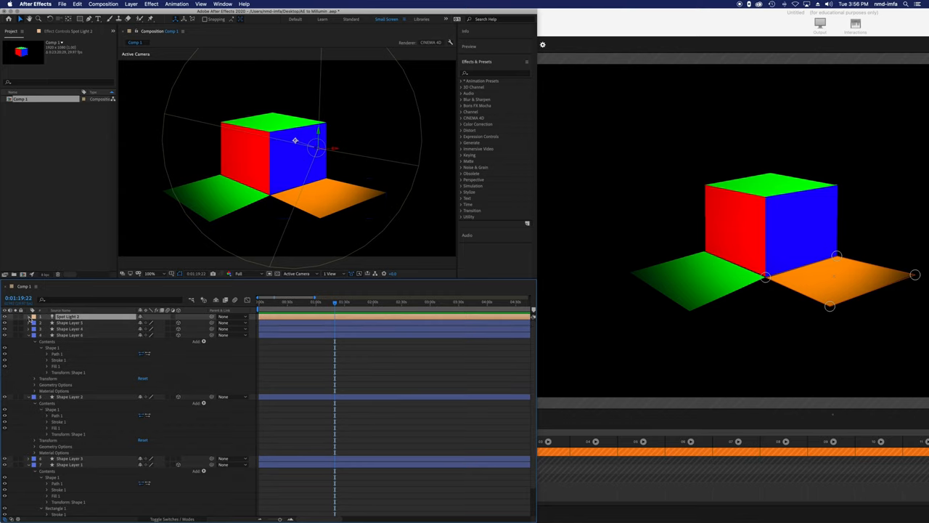
left_click(29, 317)
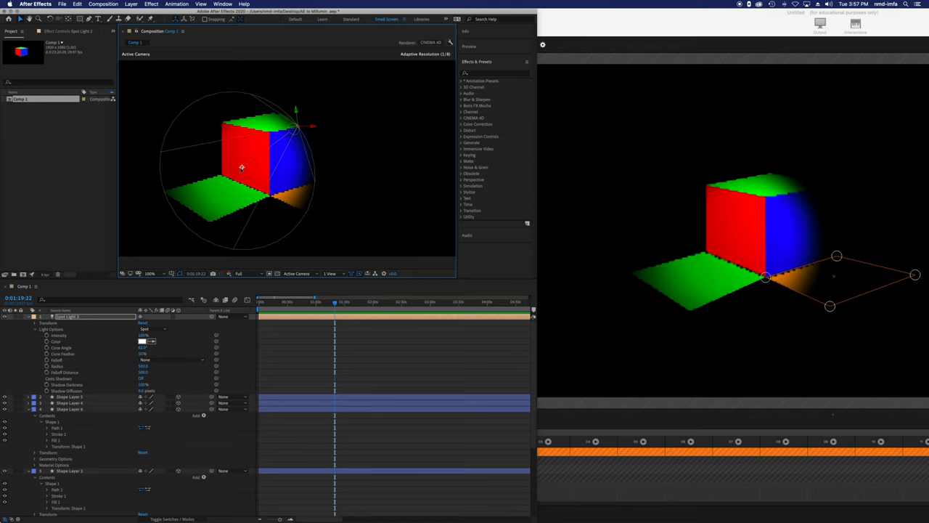
left_click_drag(241, 167, 254, 215)
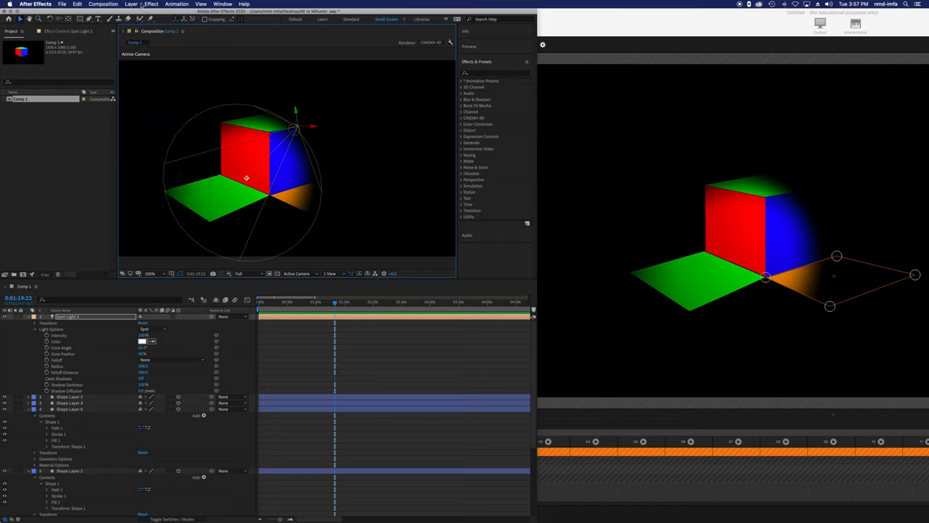
mouse_move(316, 354)
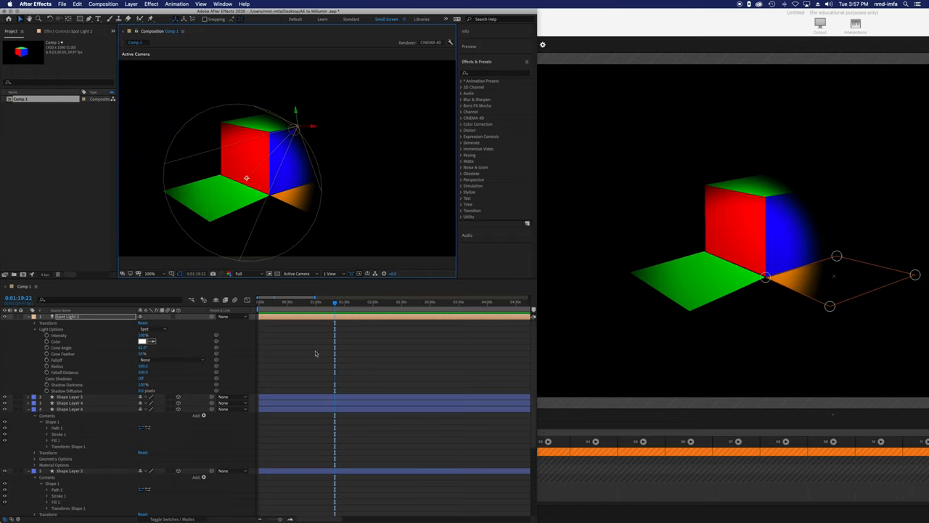